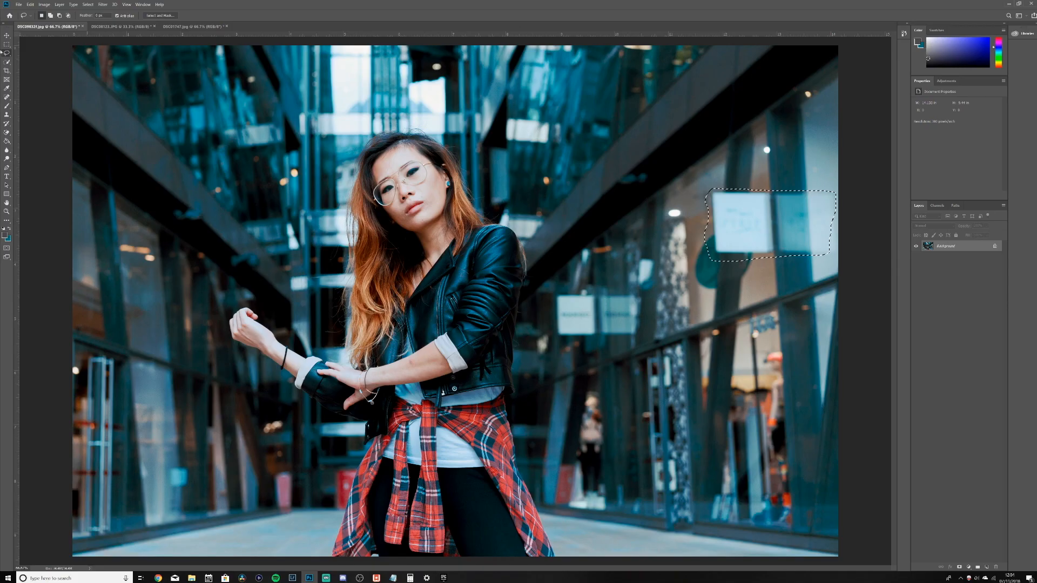
Step: Content-Aware Fill the sign with Color Adaptation High and Rotation Adaptation Medium
click(30, 5)
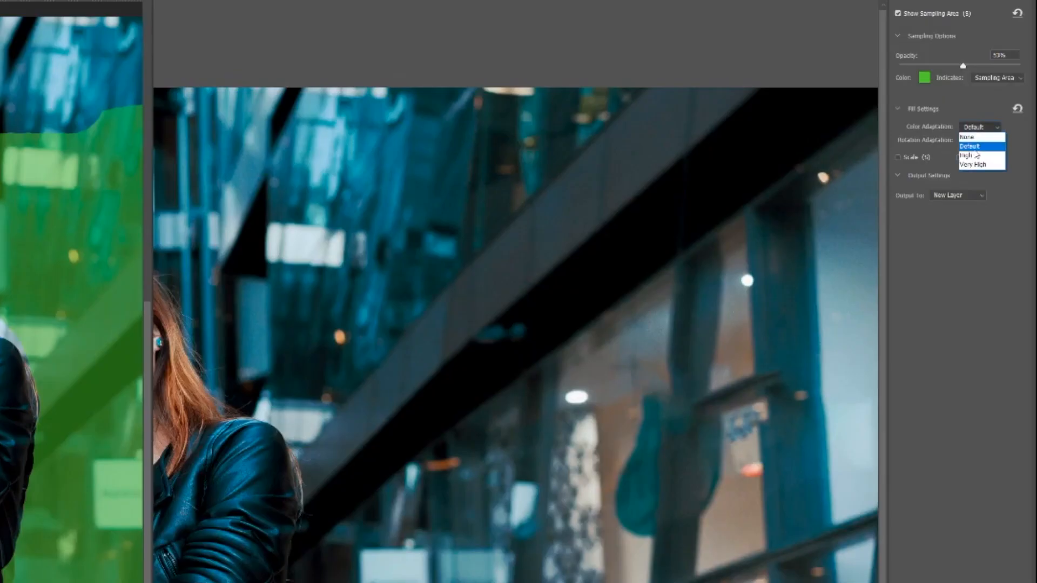
click(980, 141)
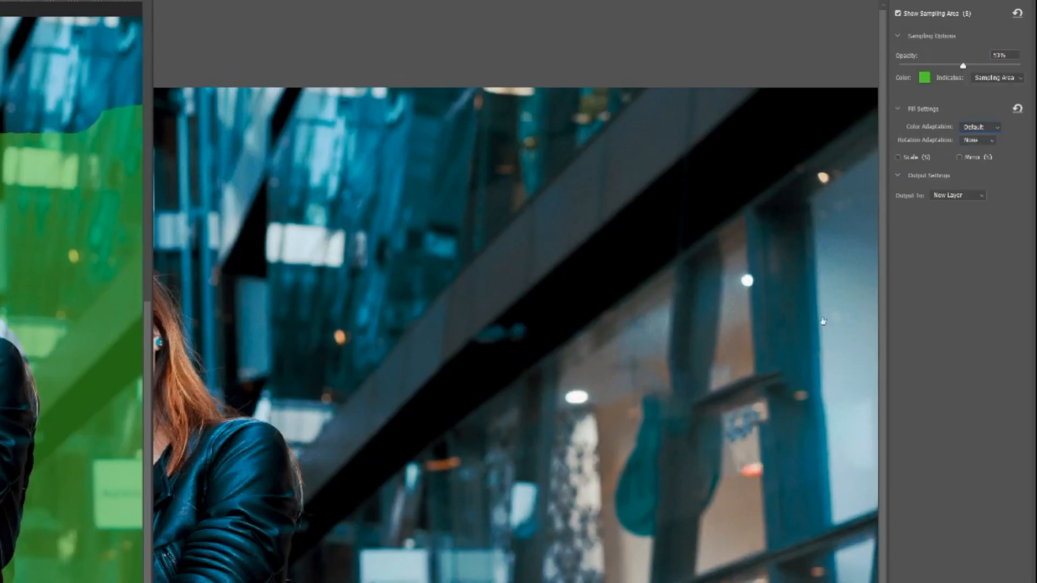
click(979, 126)
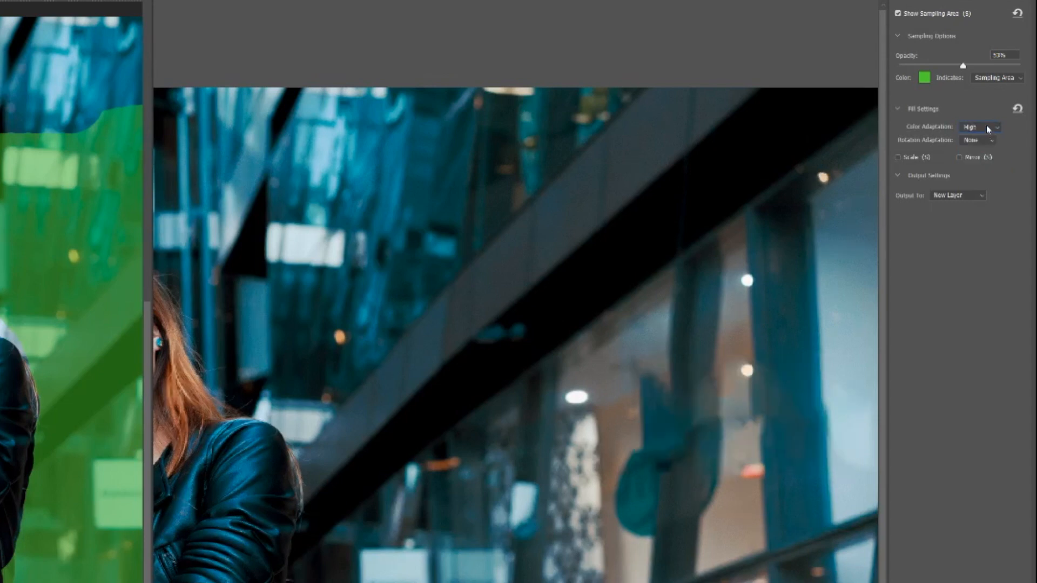
click(977, 139)
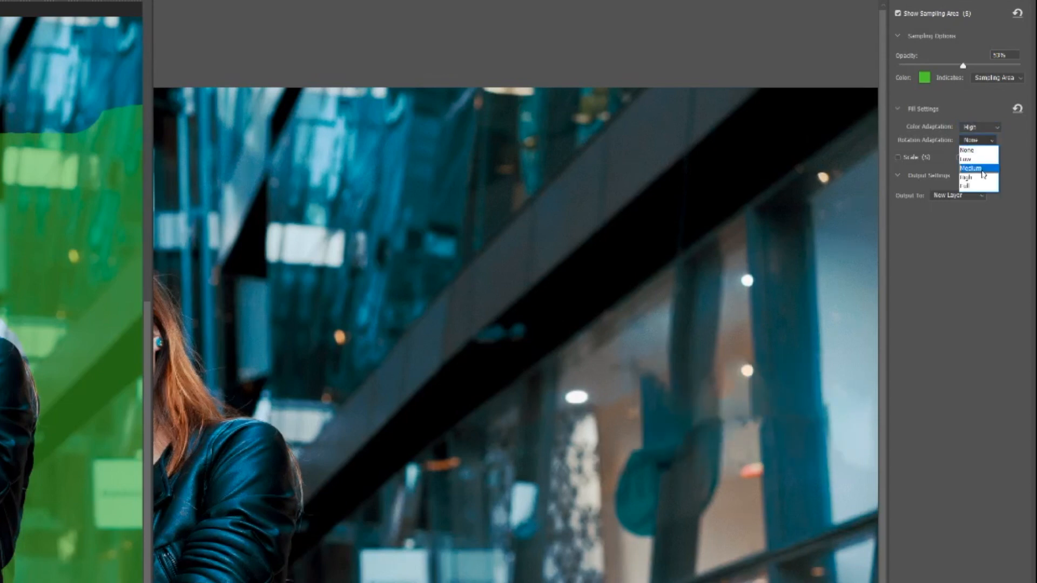
click(971, 167)
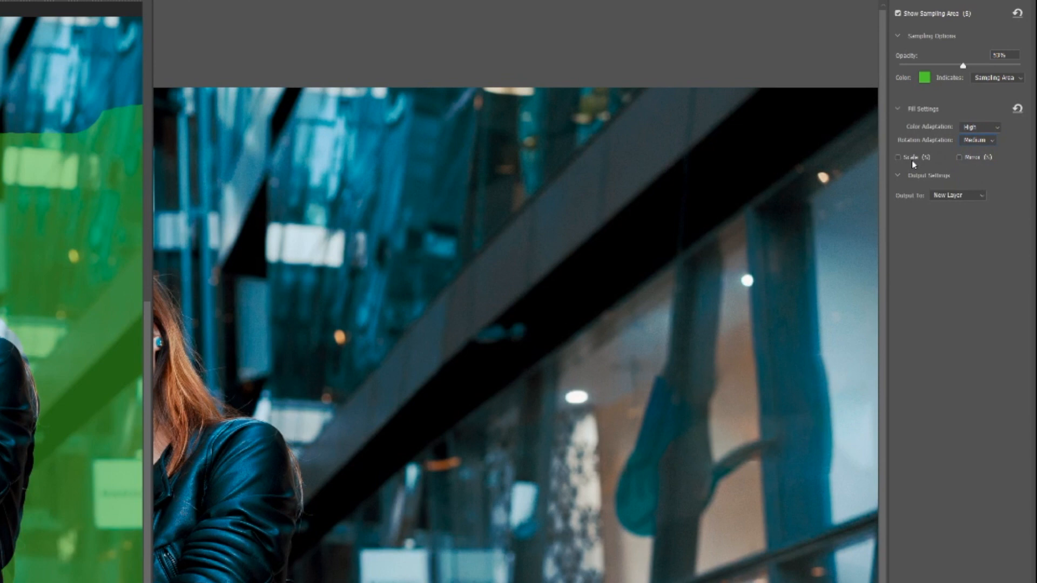
click(899, 157)
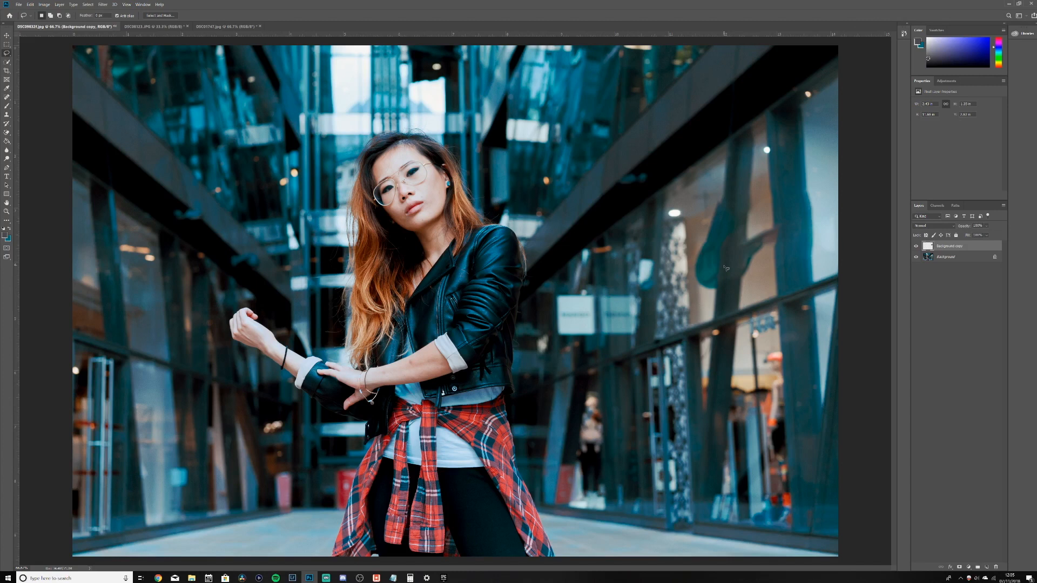
mouse_move(586, 302)
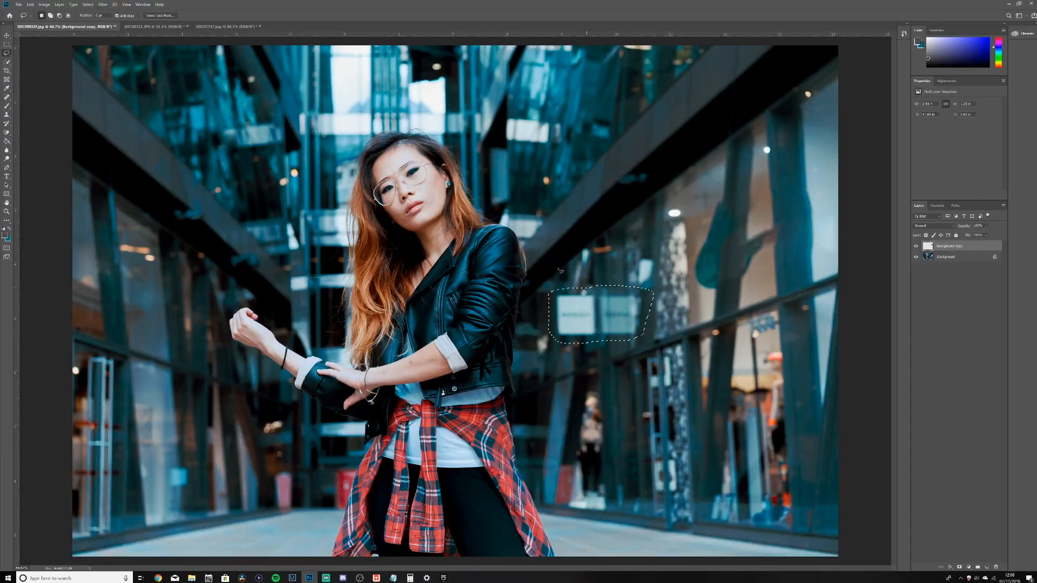
Step: Start Content-Aware Fill on the selected pale signs beside the woman
click(30, 3)
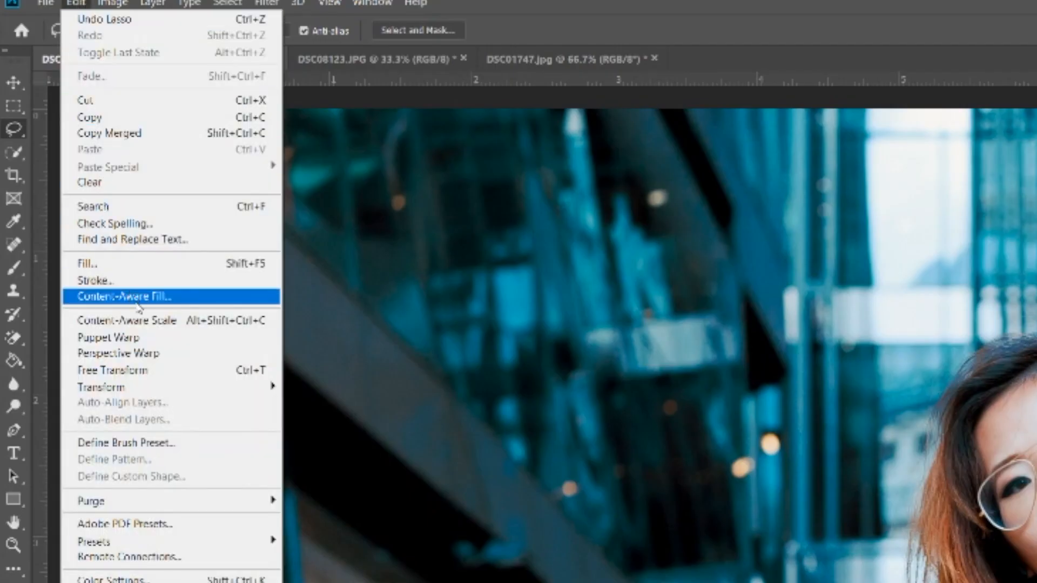
click(130, 296)
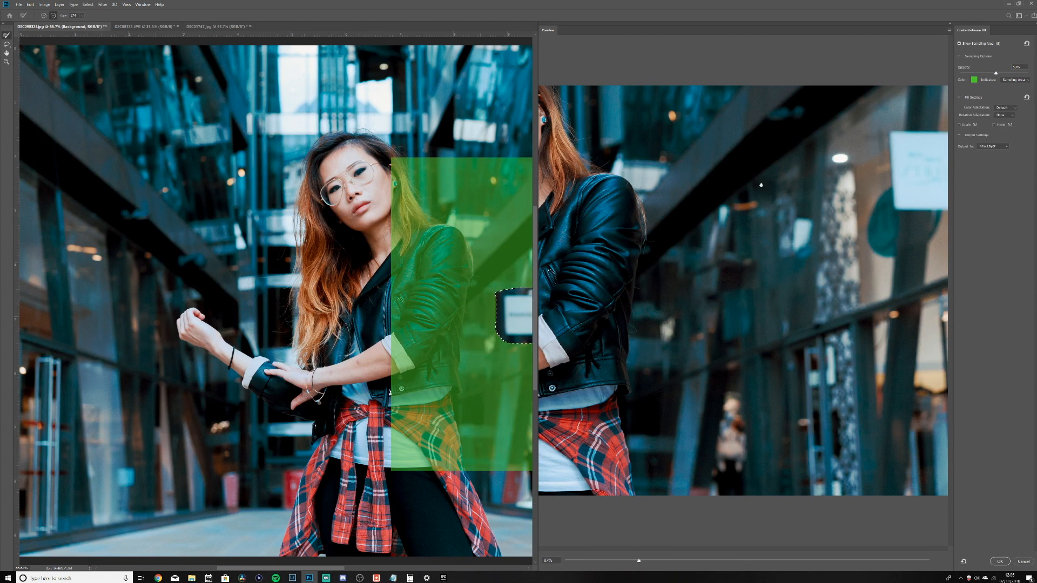
mouse_move(961, 124)
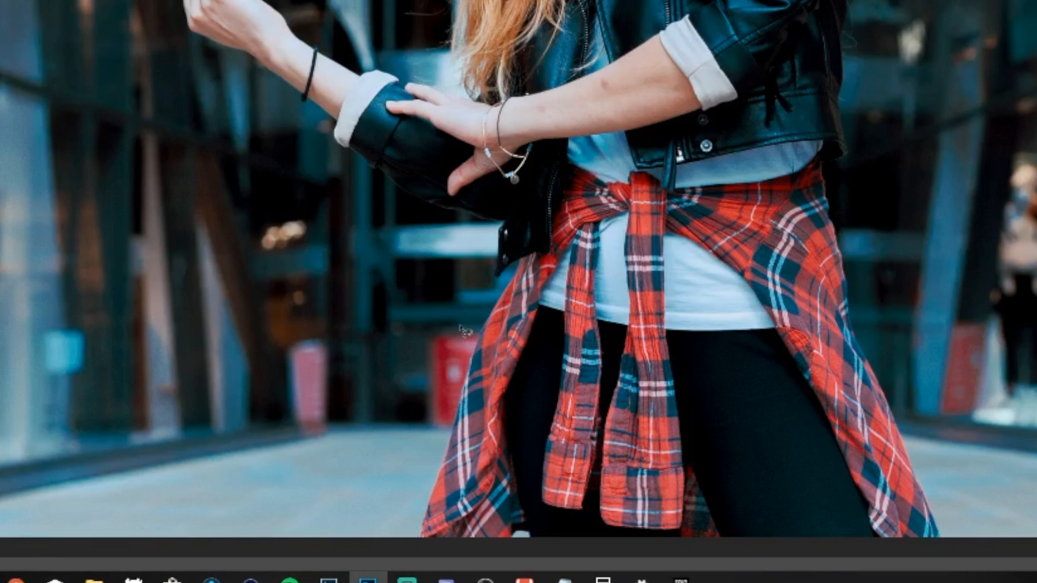
mouse_move(430, 433)
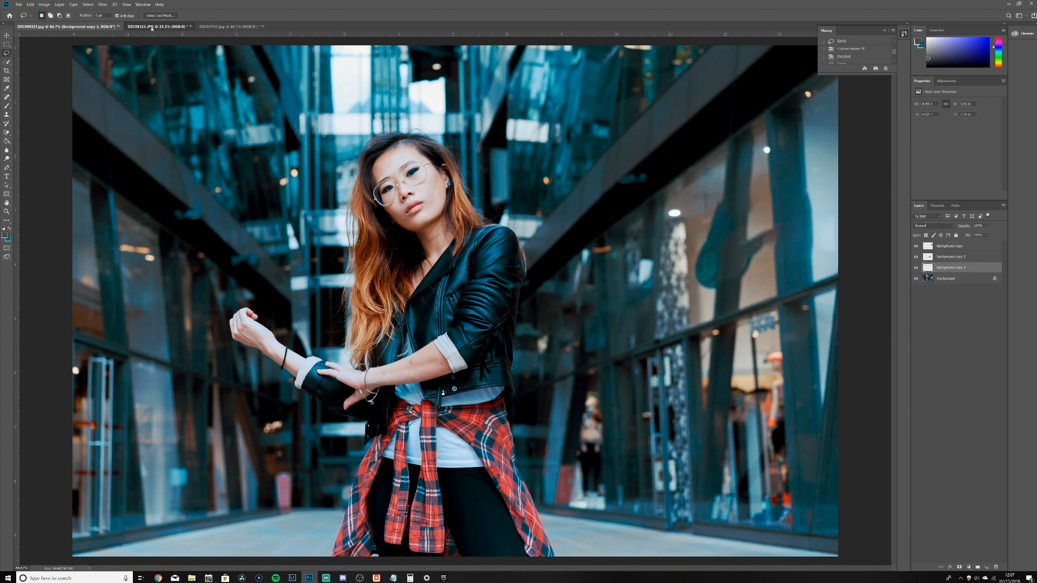
Step: Switch to the DSC08123 bridge photo document
click(161, 26)
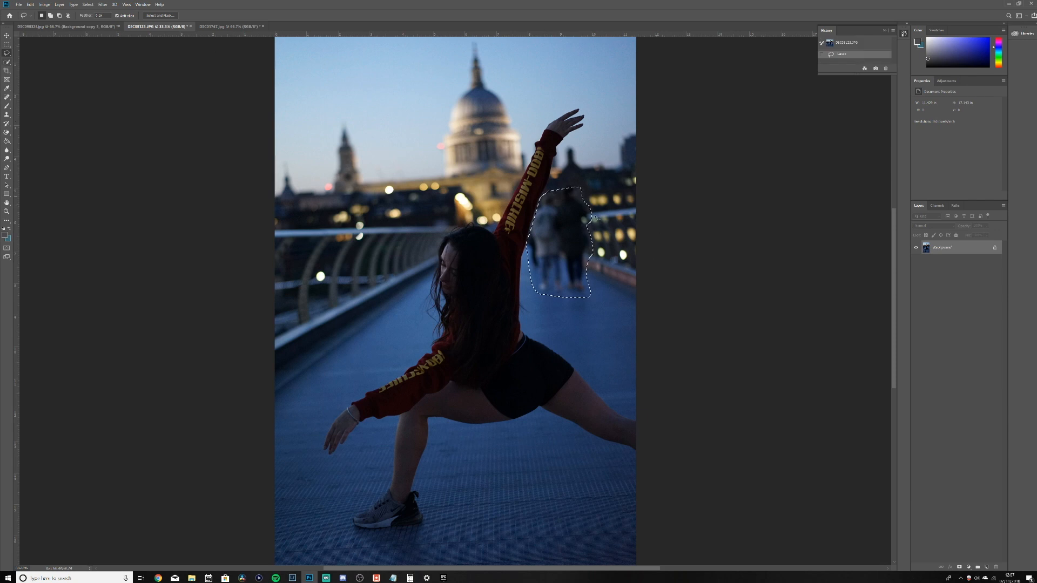
Step: Start Content-Aware Fill on the pedestrians and brush the dancer out of the sampling area
click(31, 4)
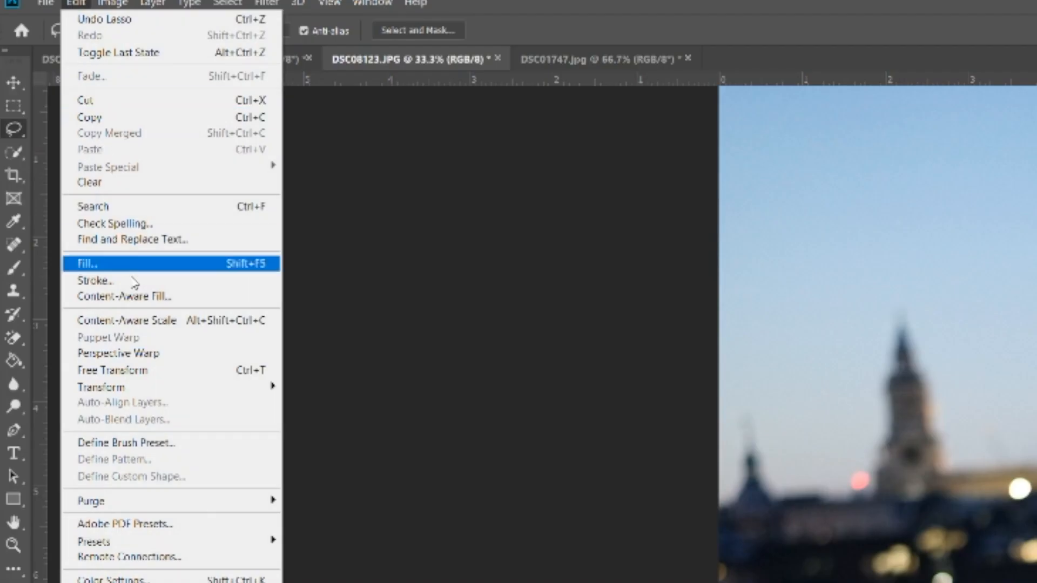
click(119, 296)
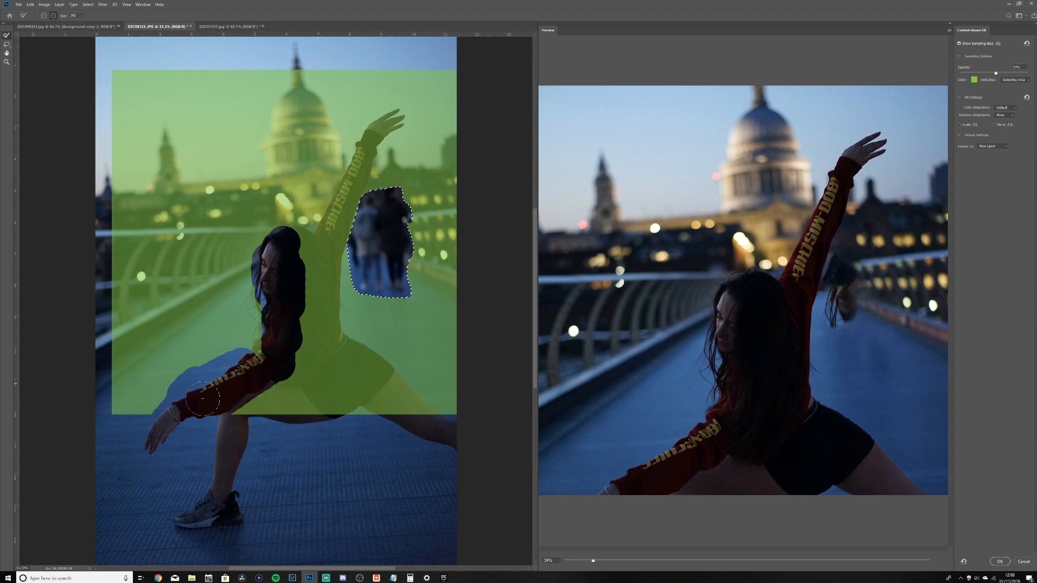
drag(206, 397, 458, 430)
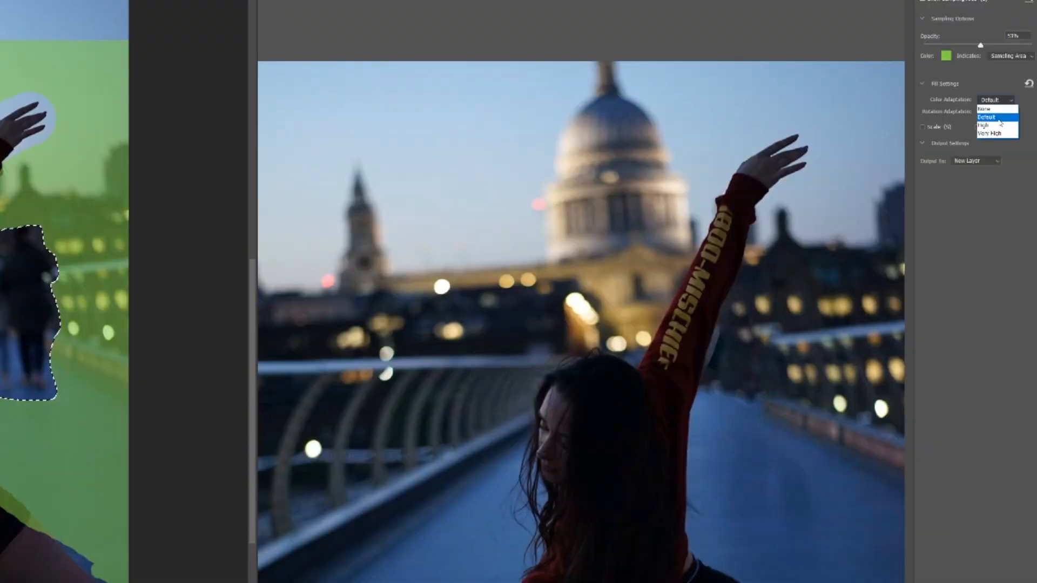
Step: Keep Color Adaptation at Default and try different Rotation Adaptation levels
click(995, 117)
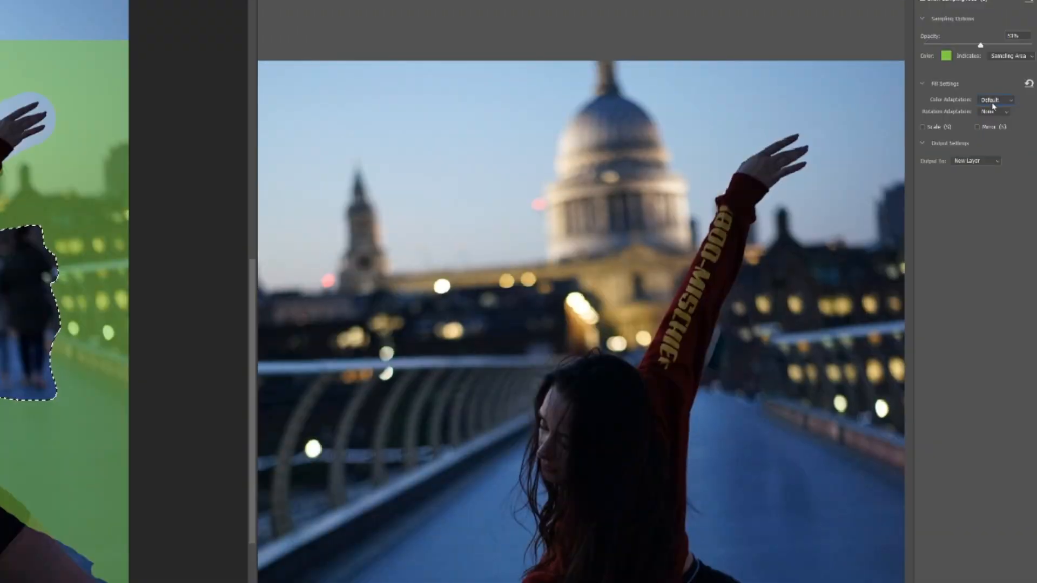
click(994, 100)
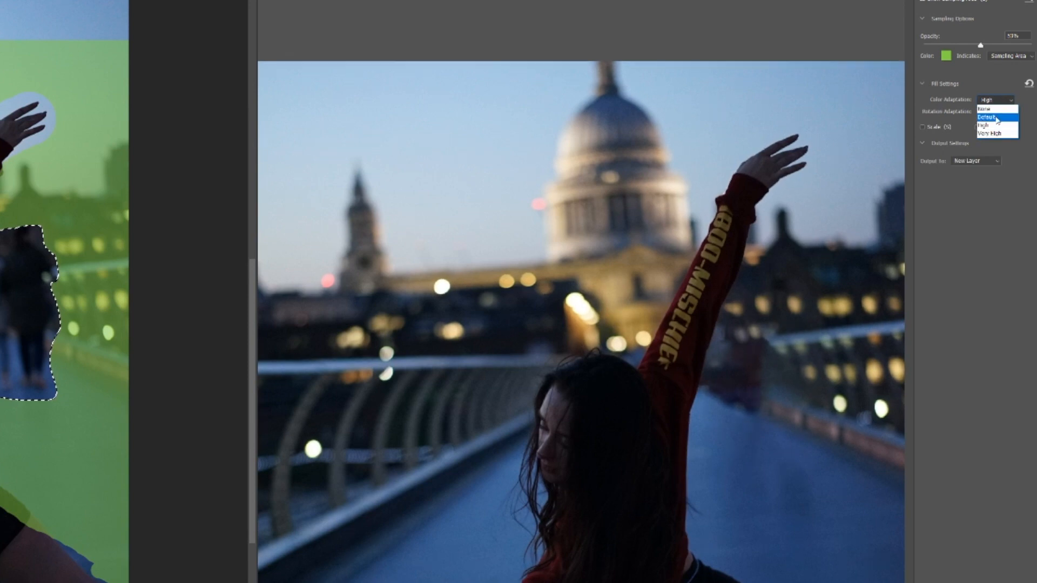
click(987, 117)
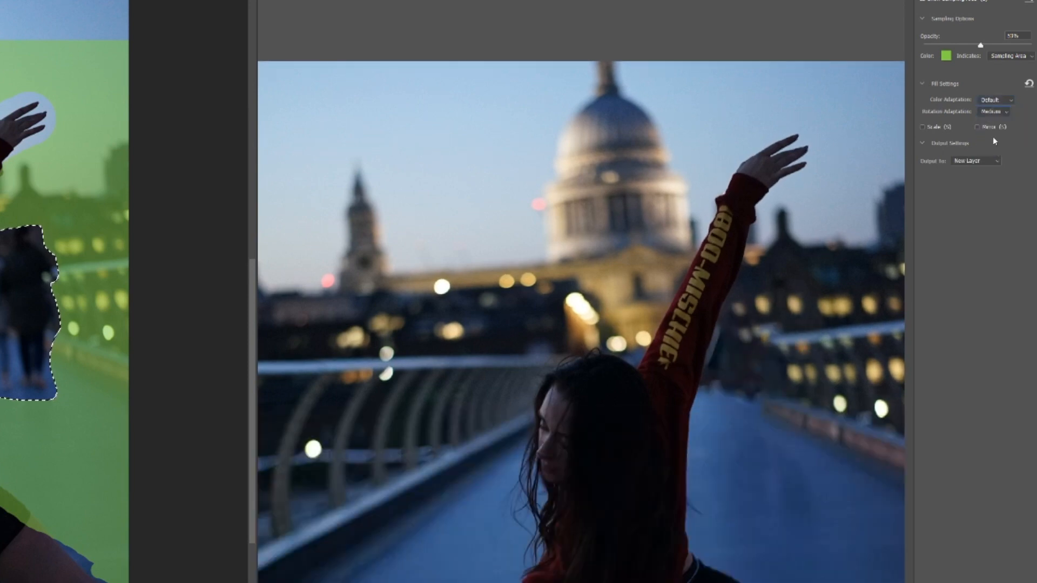
click(995, 112)
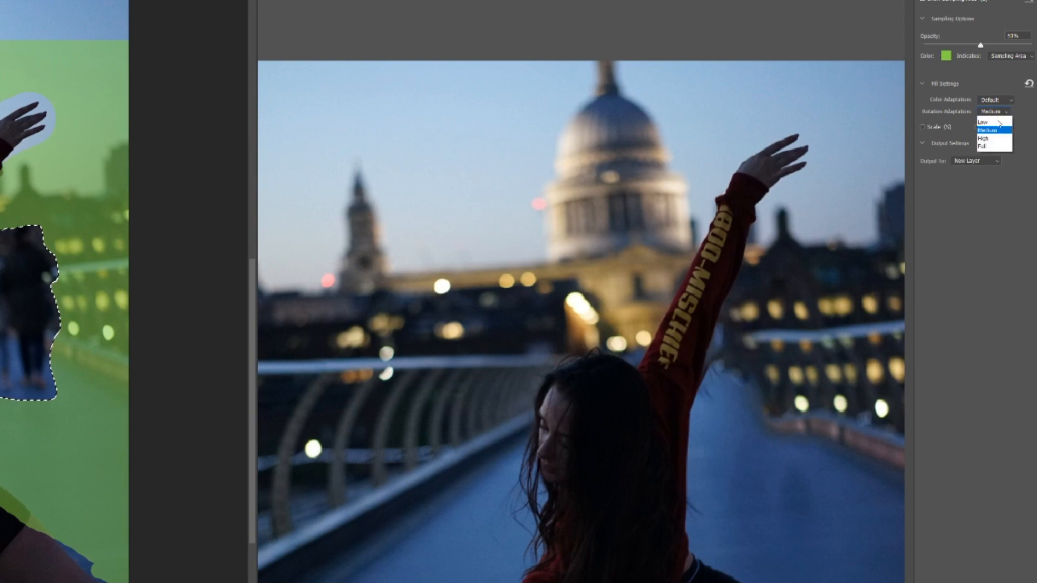
click(992, 110)
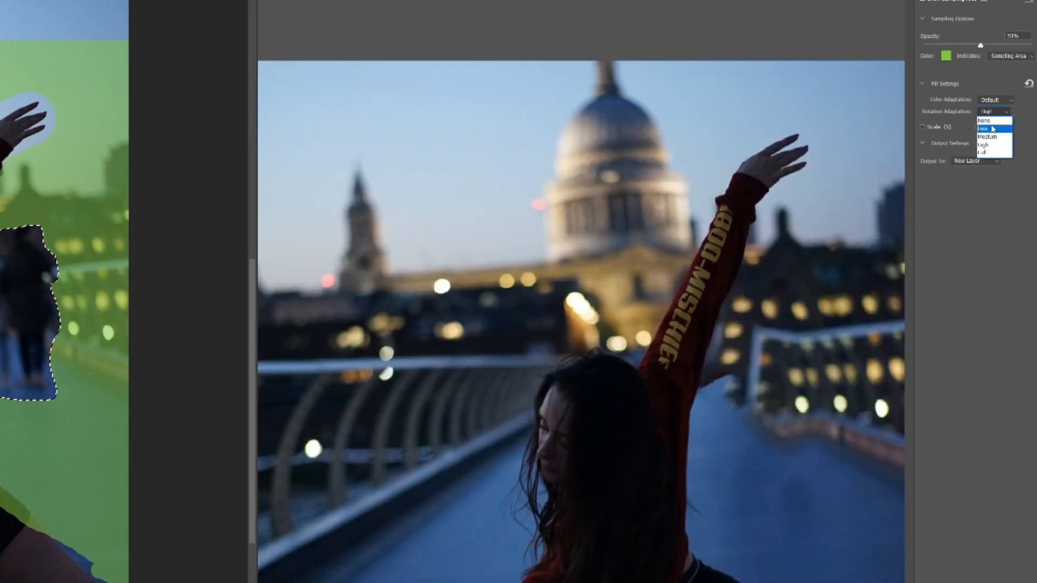
click(984, 120)
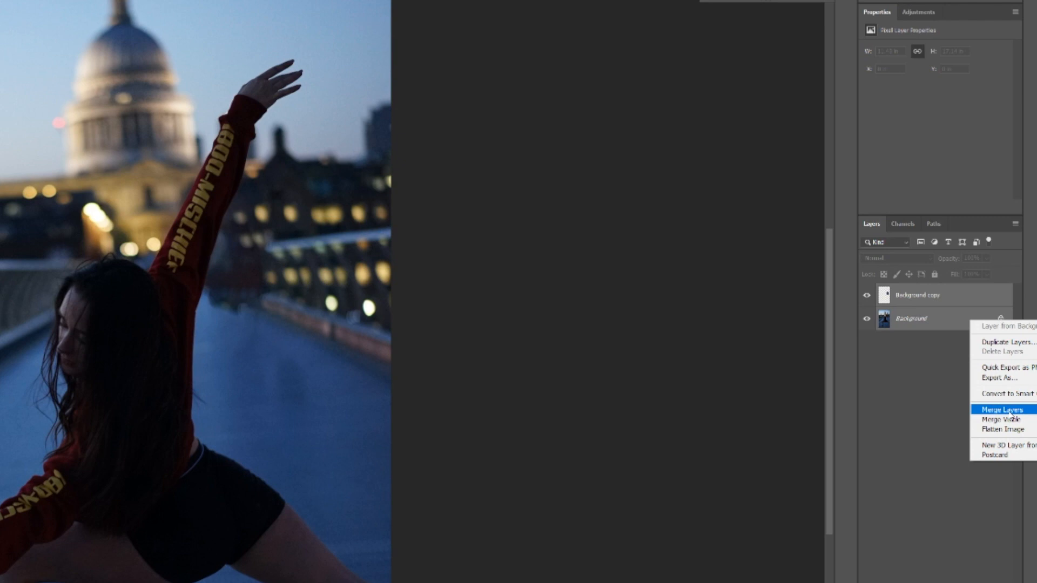
Step: Merge the fill layer into the bridge photo's background layer
click(998, 409)
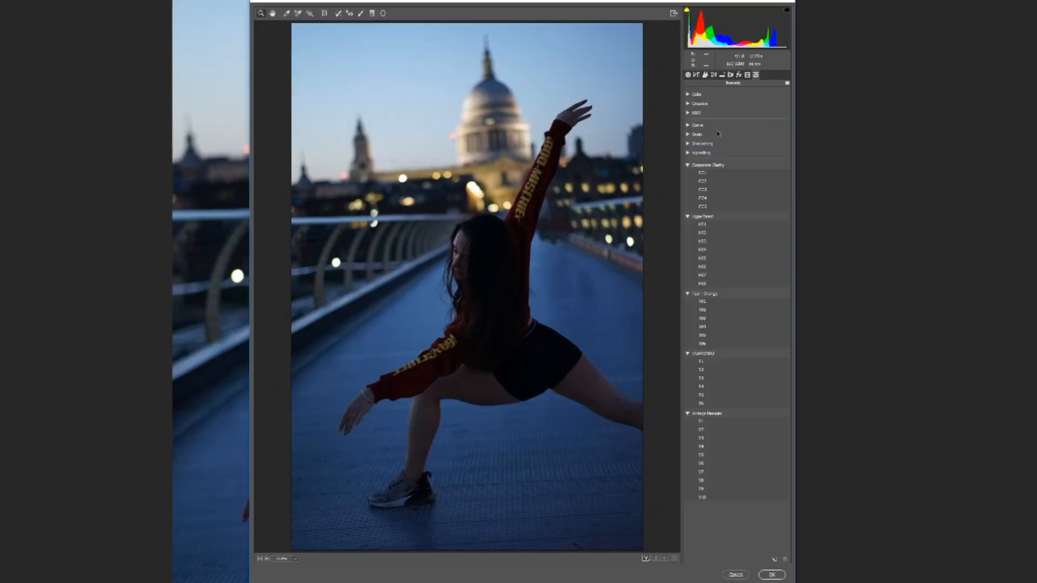
mouse_move(908, 176)
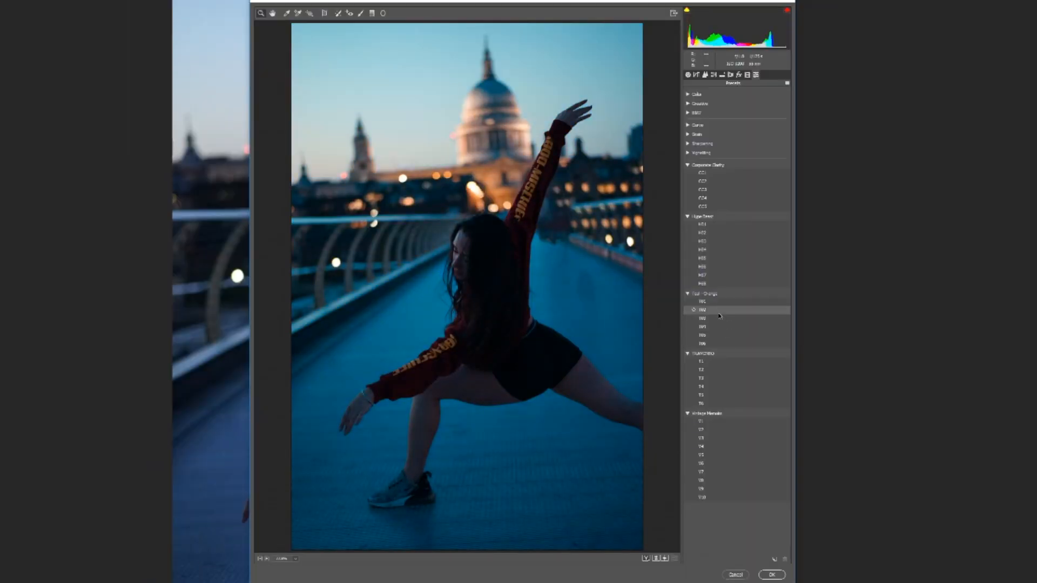
Step: Preview a teal preset, then a stronger blue Camera Raw preset
click(703, 319)
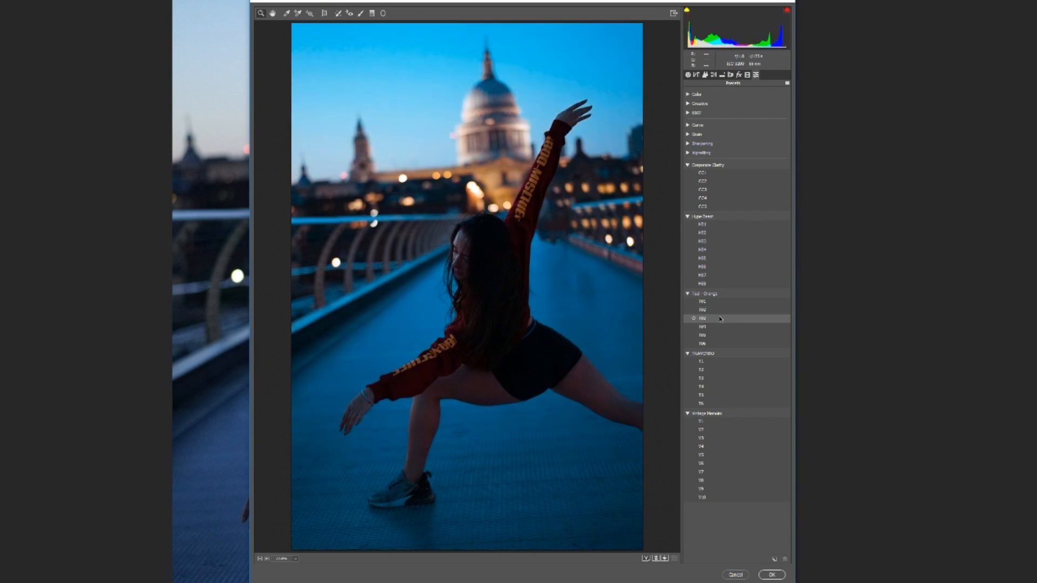
click(771, 574)
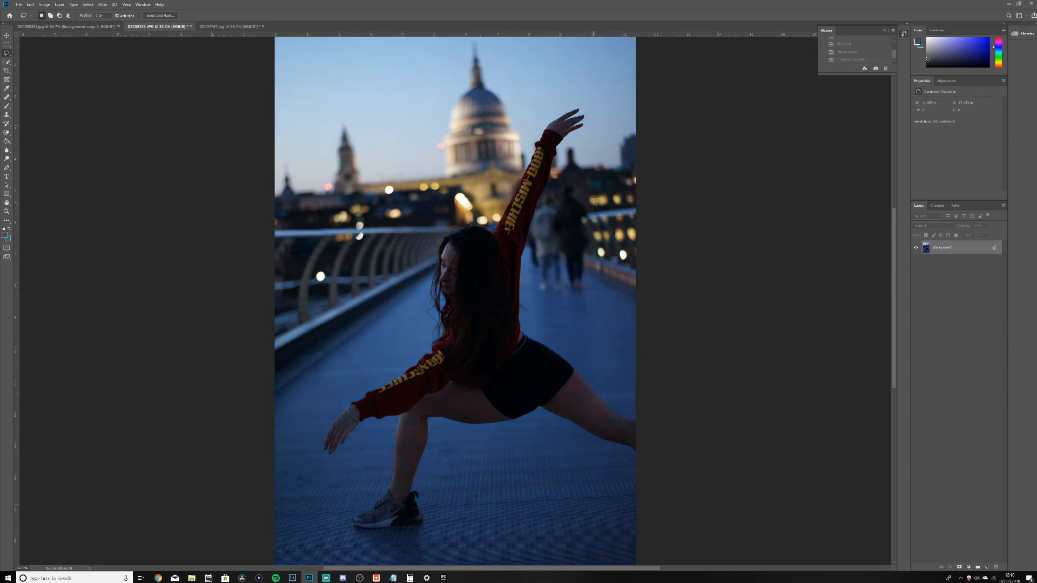
click(854, 59)
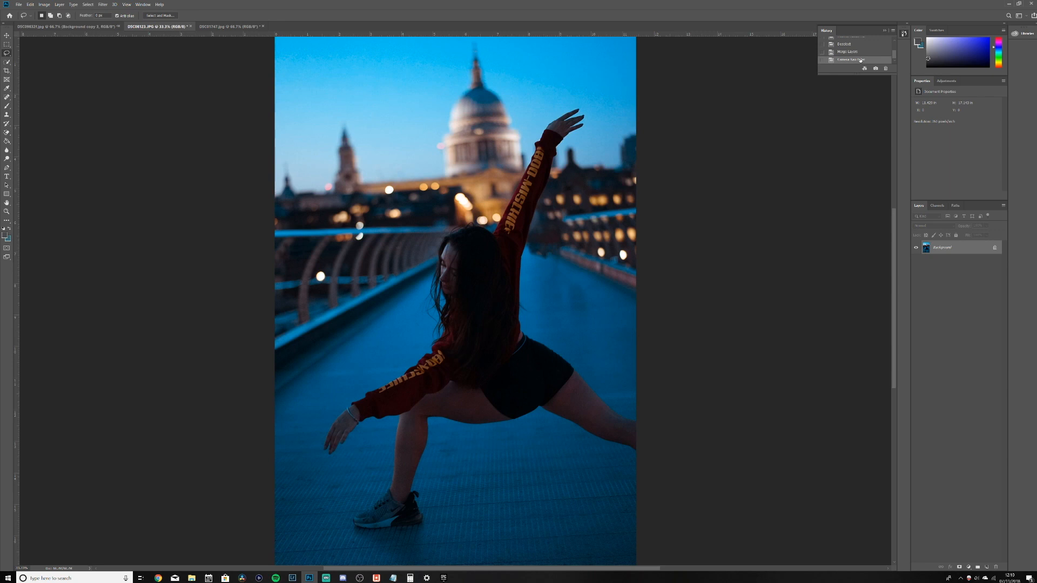
click(36, 26)
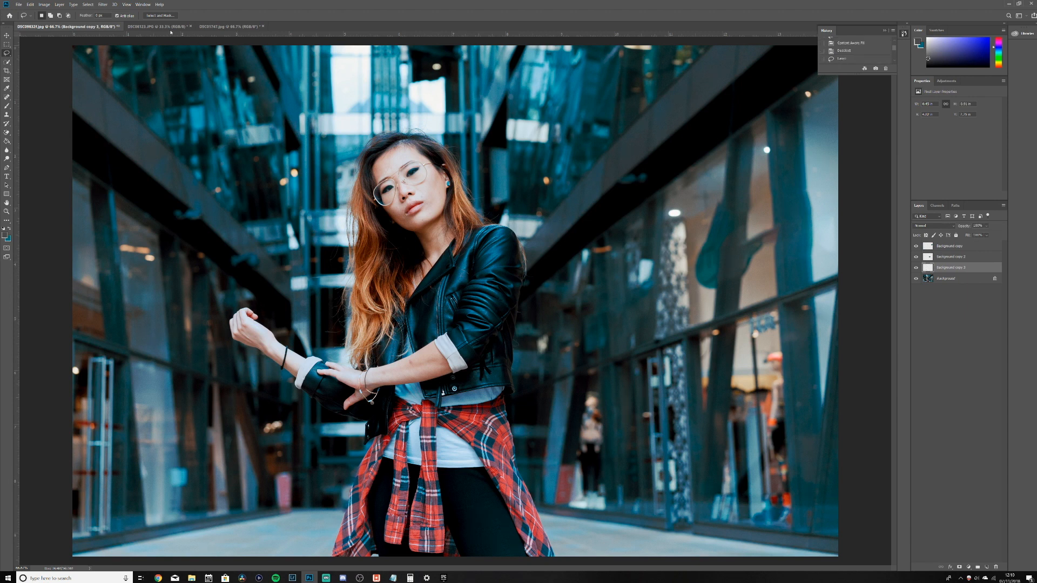
mouse_move(159, 26)
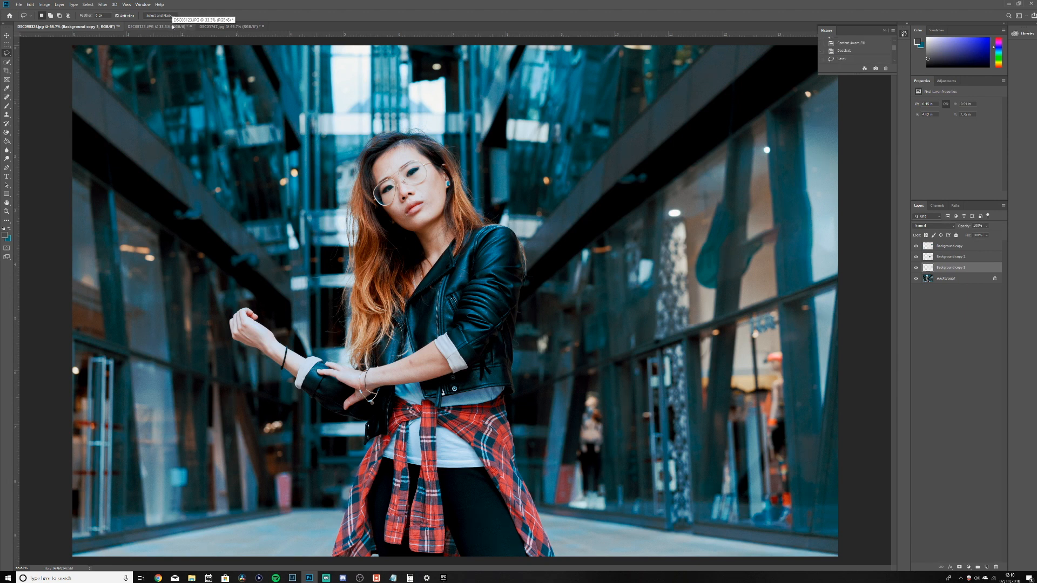
click(153, 26)
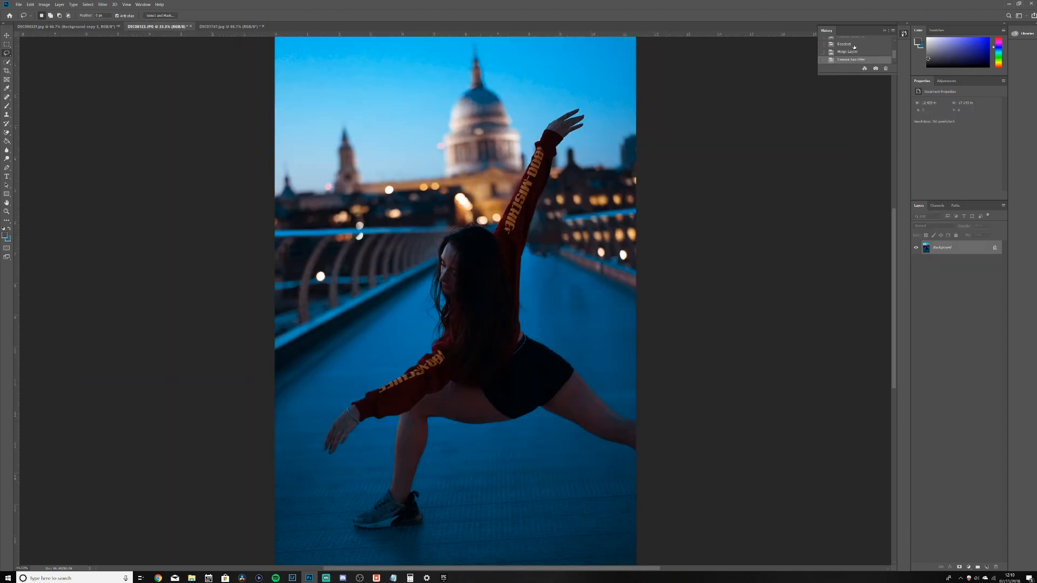